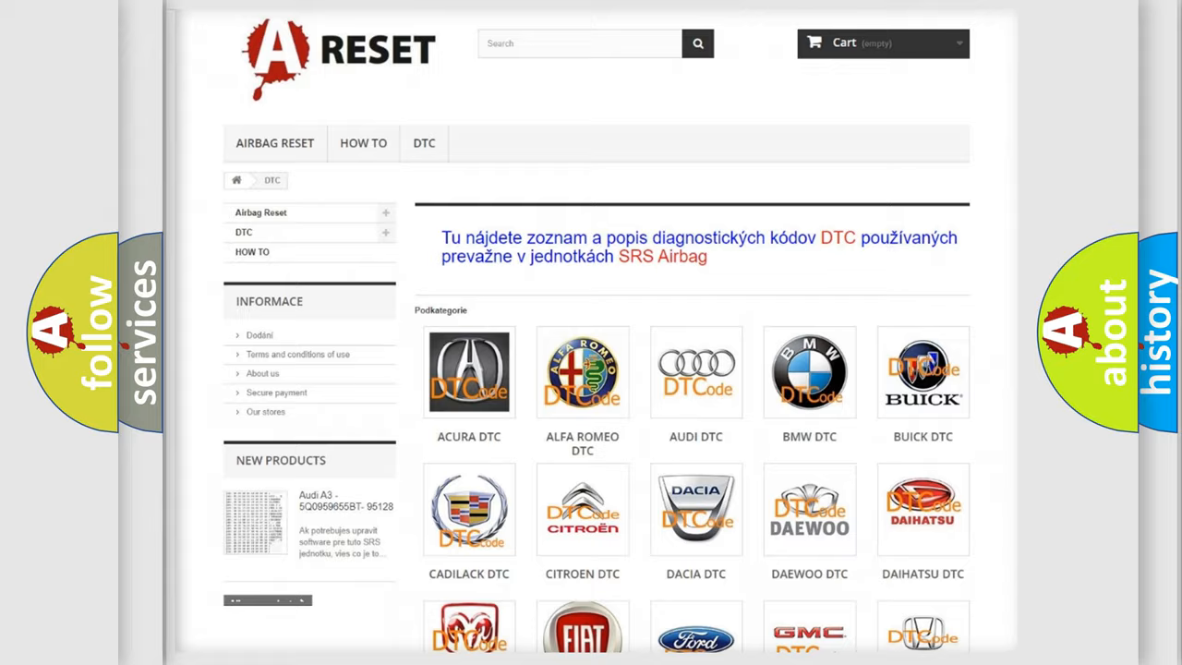
Scroll down through the list of Chevrolet code subcategories
scroll("down", 3)
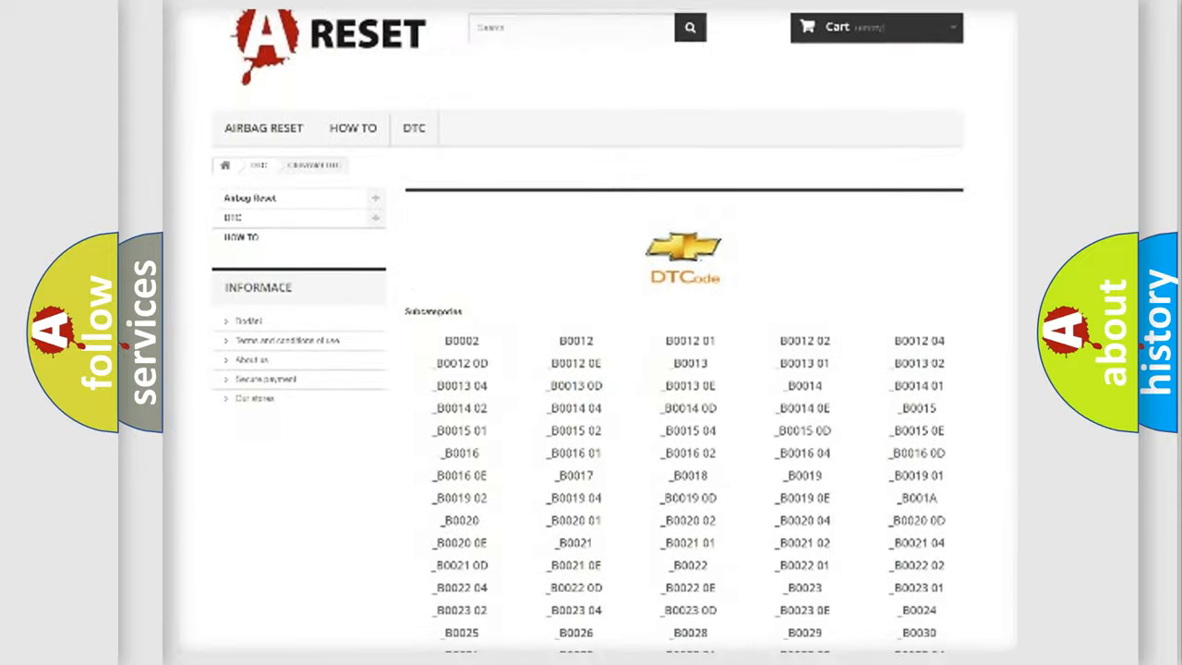
scroll("down", 3)
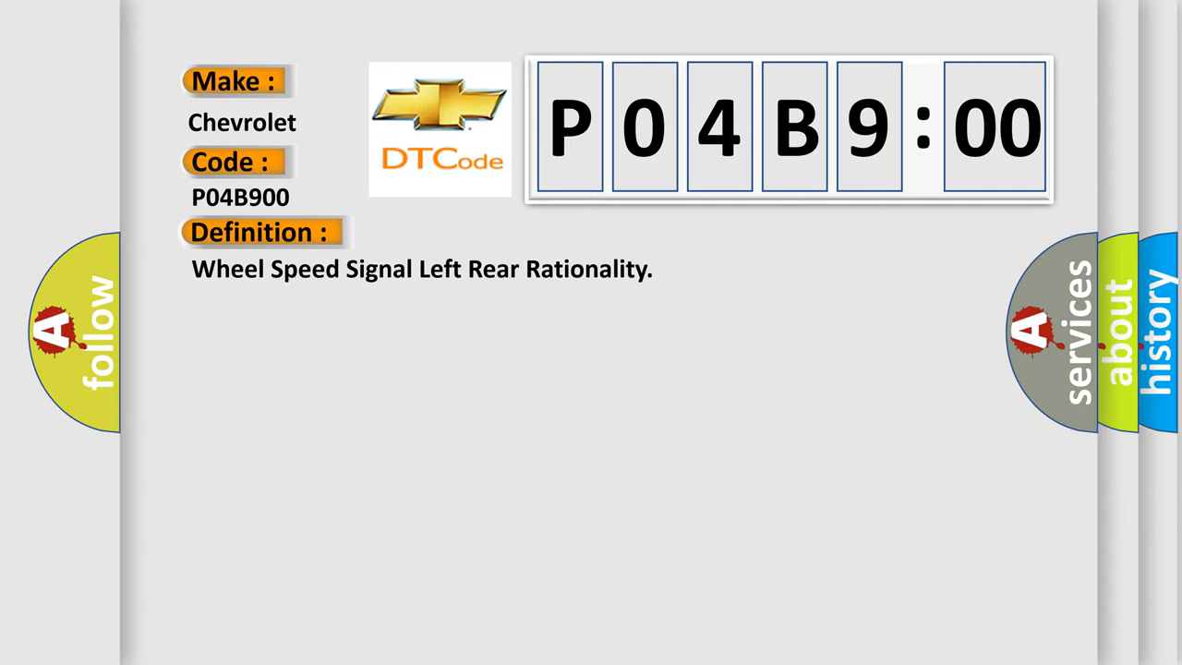
Reveal the P04B900 description, then its cause: DTC active in ABS module, CAN C bus shorted or open
left_click(480, 231)
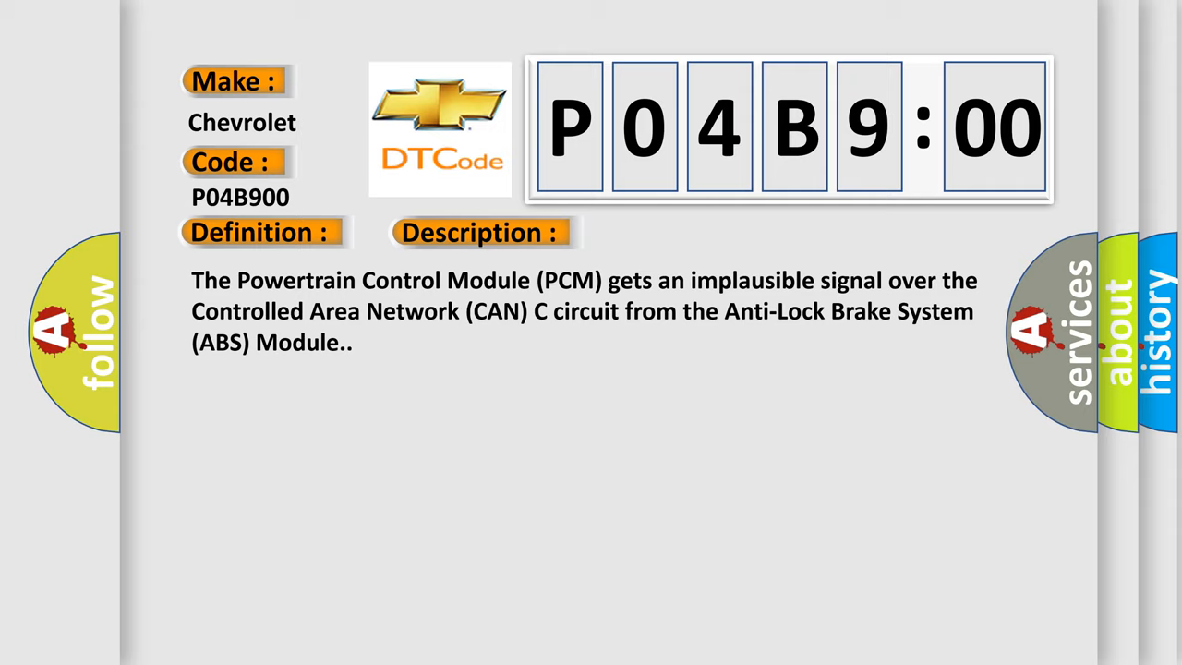
left_click(679, 232)
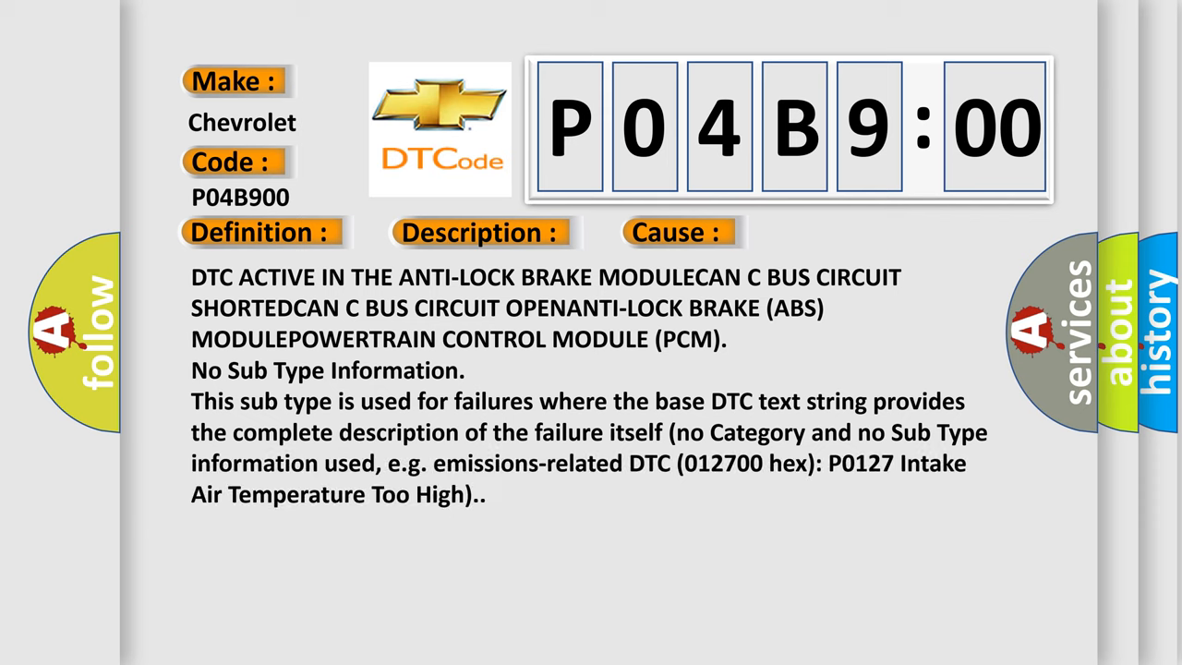